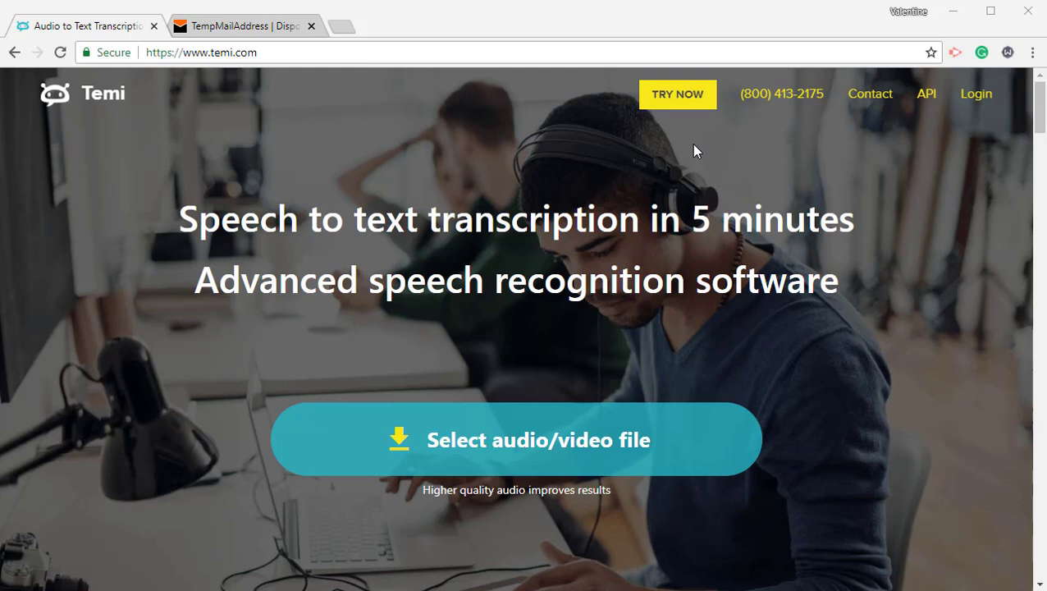
Step: Start a transcription, answer Yes to all audio-quality questions, and open the file picker on D:\Tutorials
{"action": "left_click", "coordinate": [247, 52]}
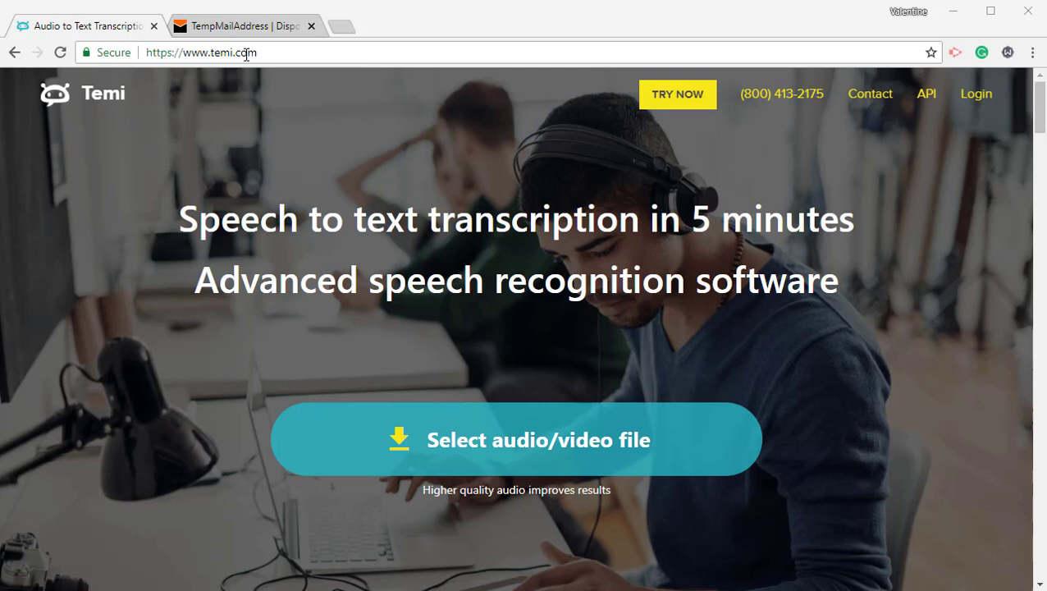
{"action": "mouse_move", "coordinate": [525, 452]}
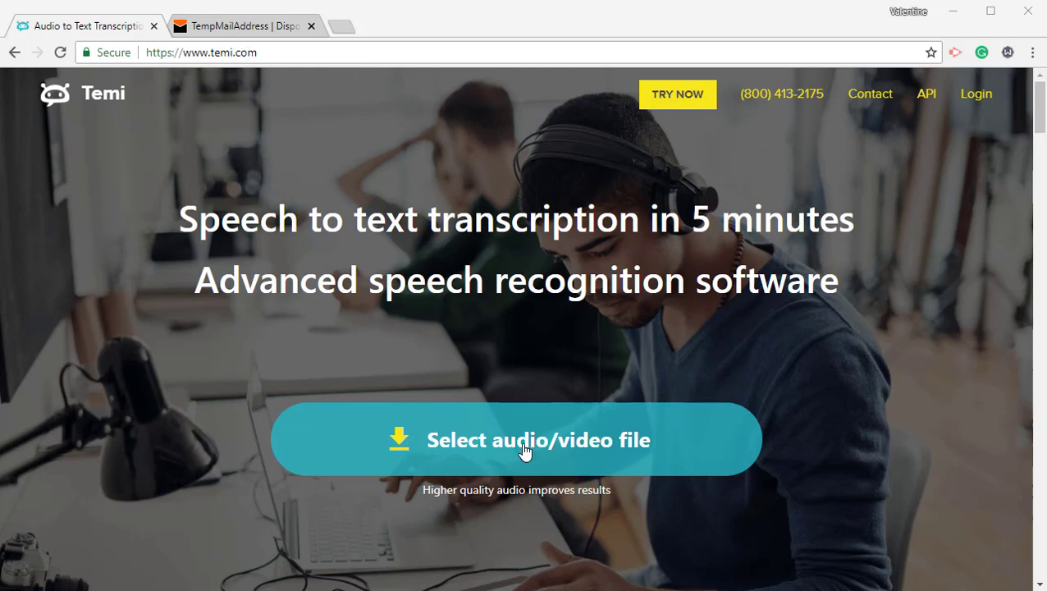
{"action": "left_click", "coordinate": [522, 439]}
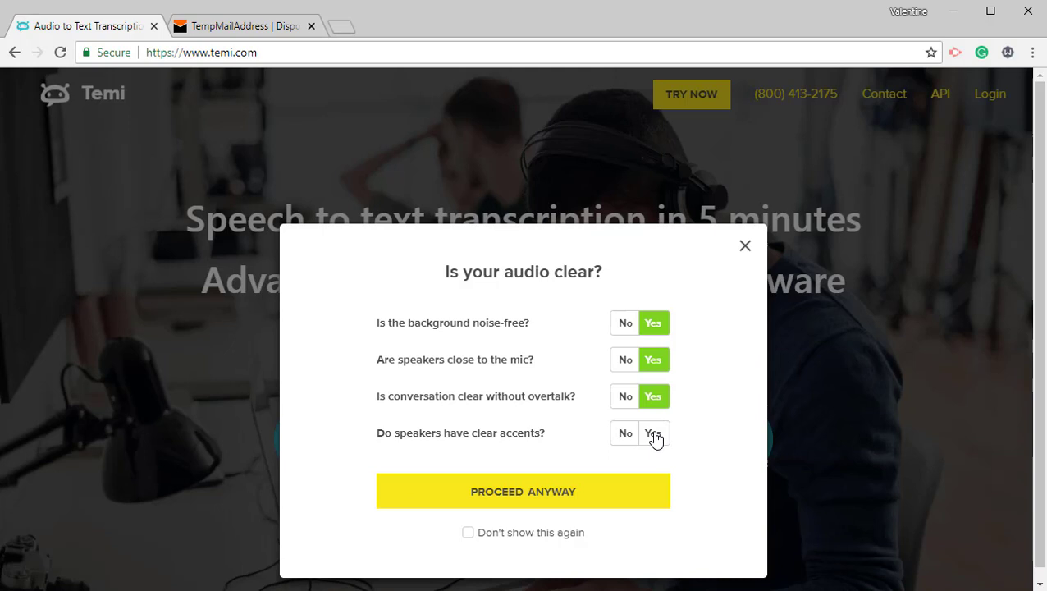
{"action": "left_click", "coordinate": [653, 433]}
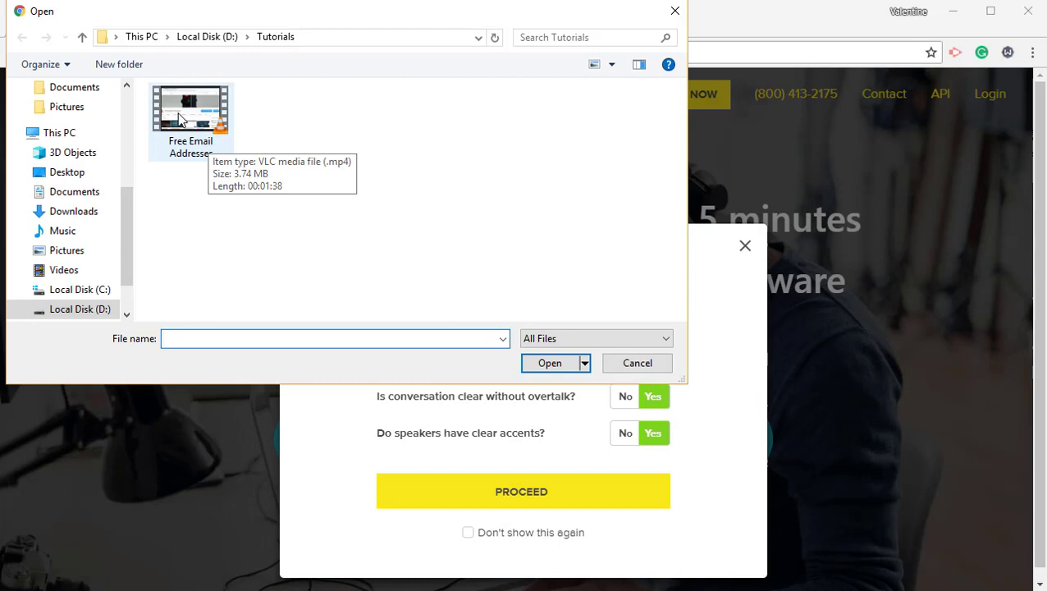
Step: Upload Free Email Addresses.mp4 from the Open dialog
{"action": "double_click", "coordinate": [188, 106]}
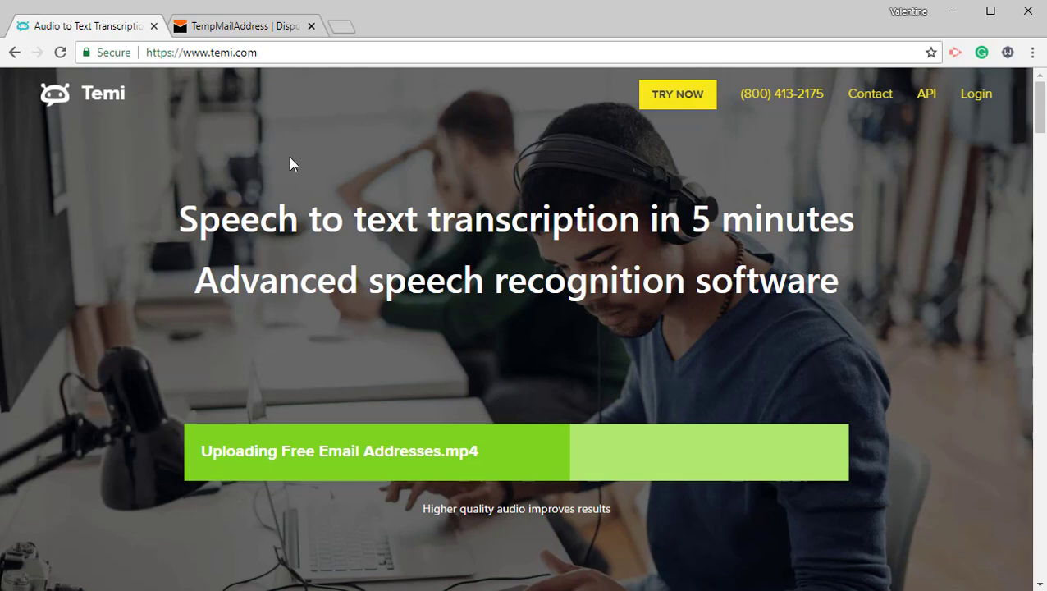
{"action": "mouse_move", "coordinate": [238, 27]}
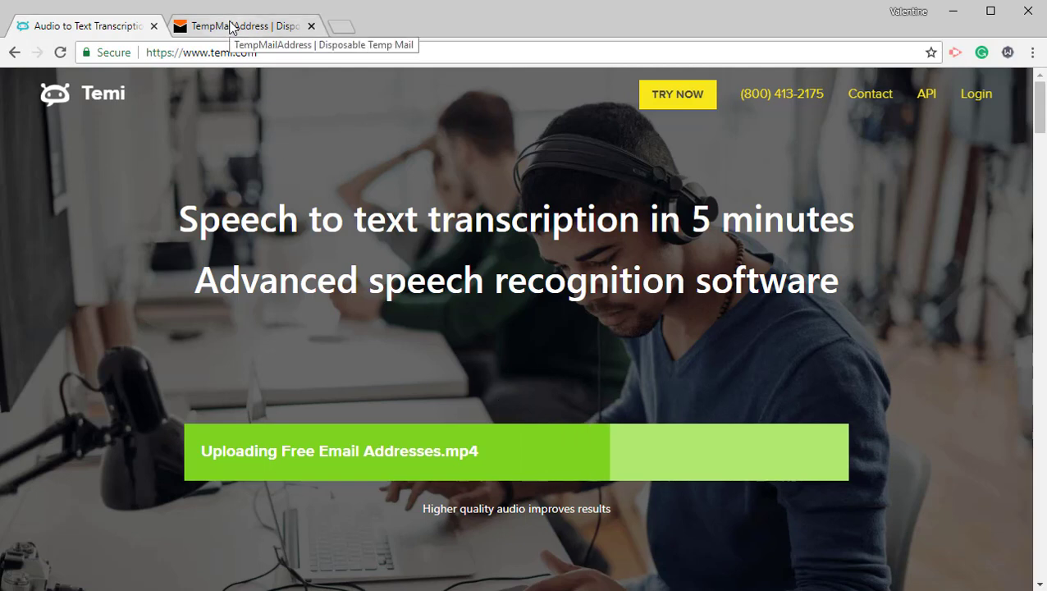
Step: Copy the disposable address from TempMailAddress and return to the Temi tab
{"action": "left_click", "coordinate": [238, 25]}
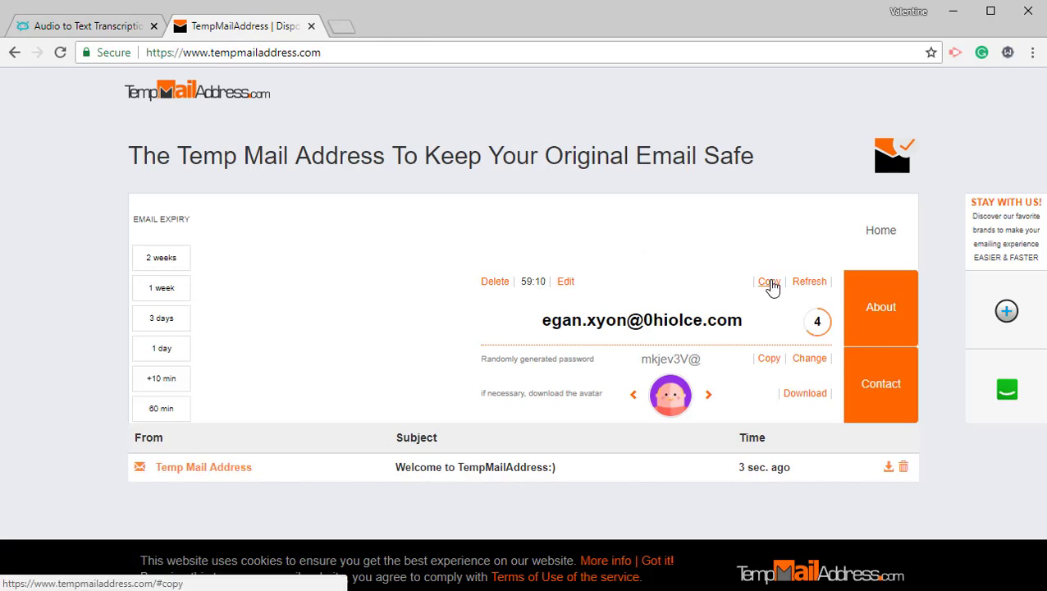
{"action": "left_click", "coordinate": [768, 282]}
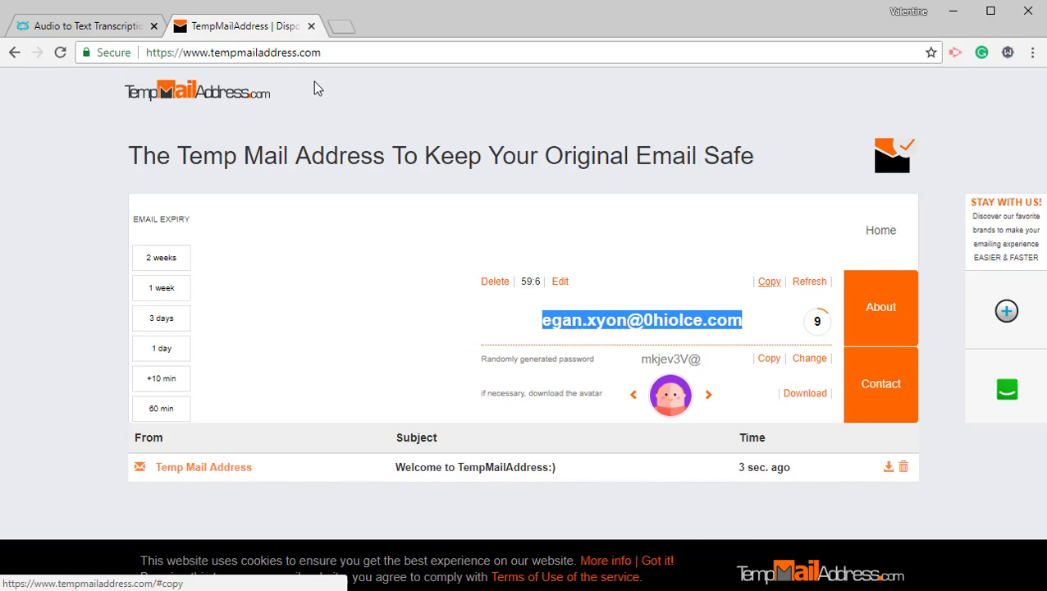
{"action": "left_click", "coordinate": [90, 26]}
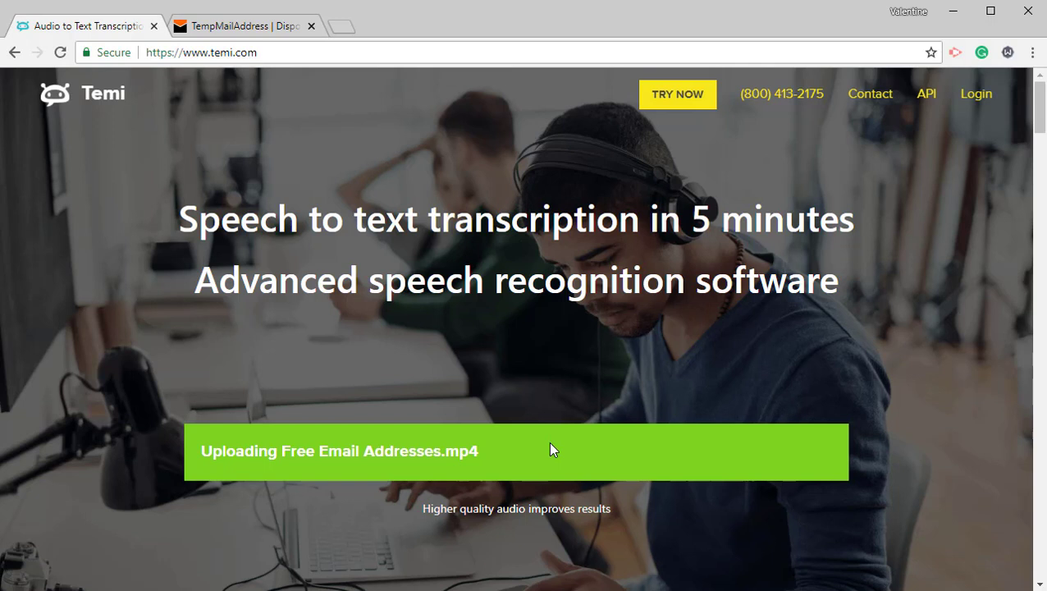
{"action": "mouse_move", "coordinate": [369, 458]}
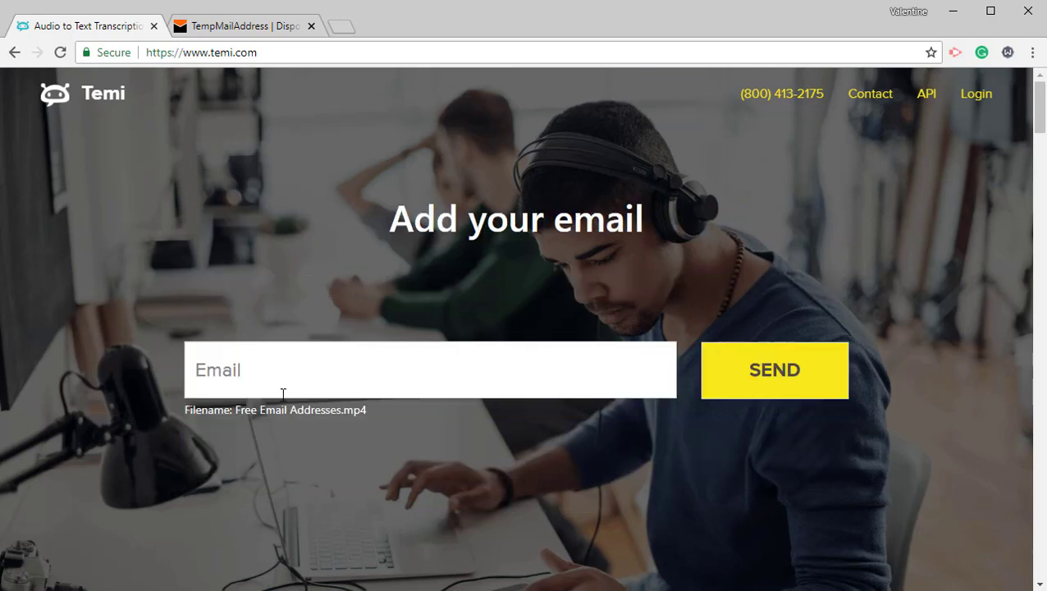
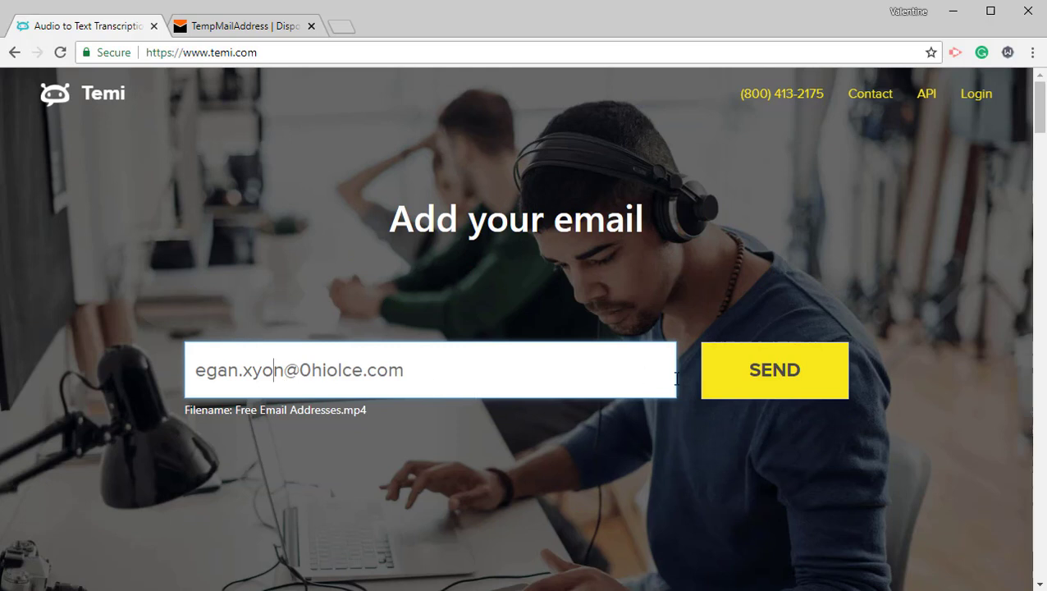
{"action": "left_click", "coordinate": [773, 370]}
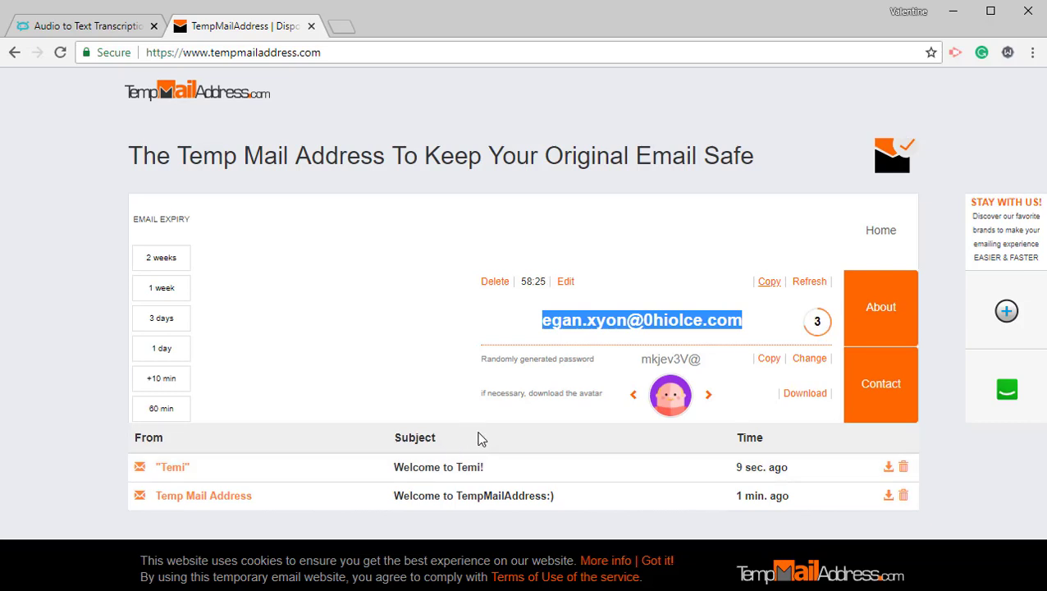
{"action": "mouse_move", "coordinate": [374, 516]}
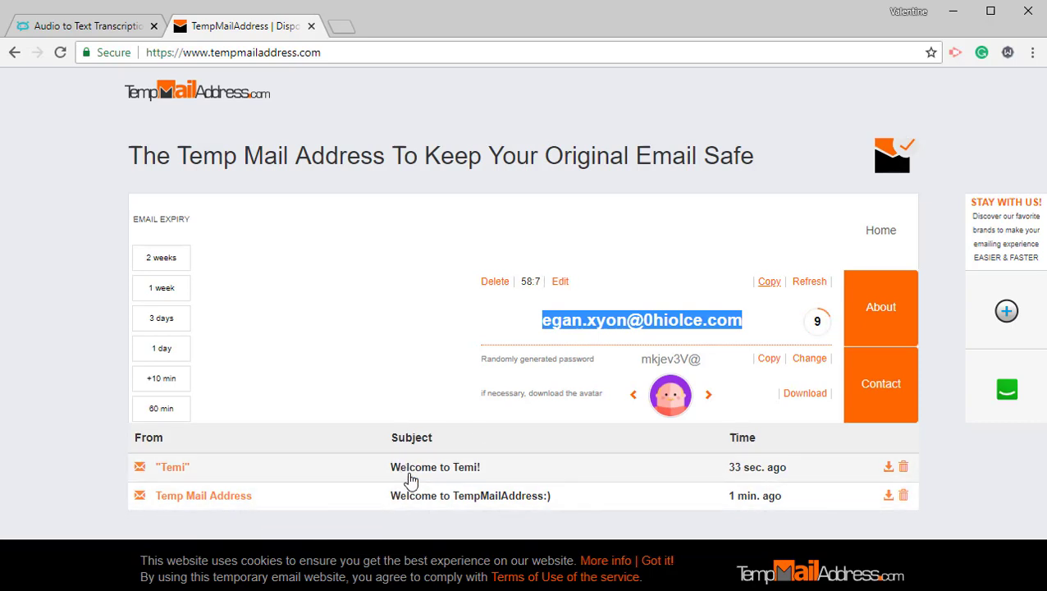
{"action": "mouse_move", "coordinate": [391, 480]}
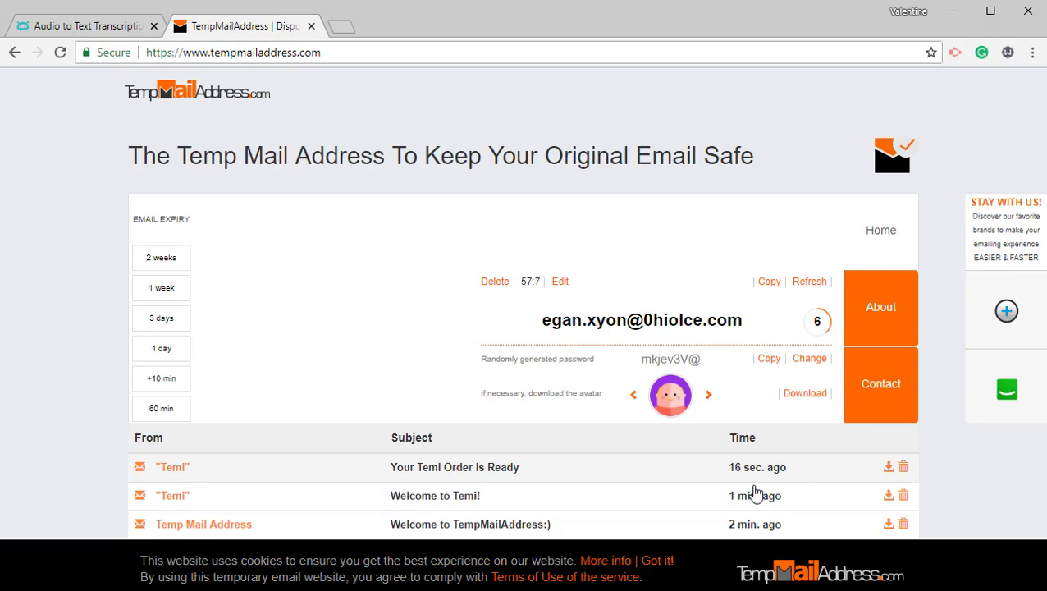
{"action": "mouse_move", "coordinate": [490, 476]}
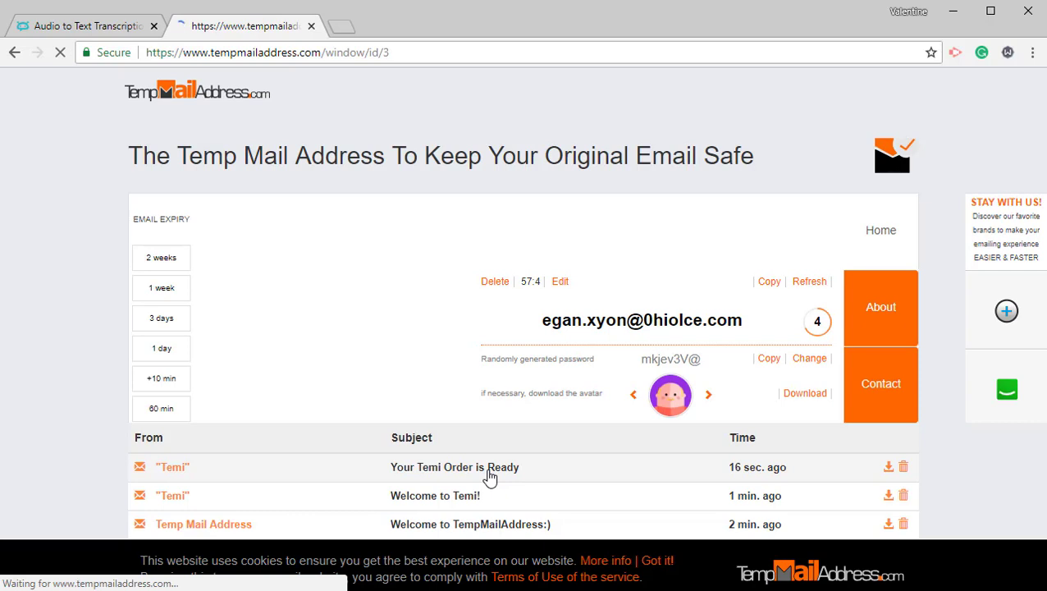
Step: Open the Temi order email and launch the Free Email Addresses.mp4 link in a new tab
{"action": "left_click", "coordinate": [454, 467]}
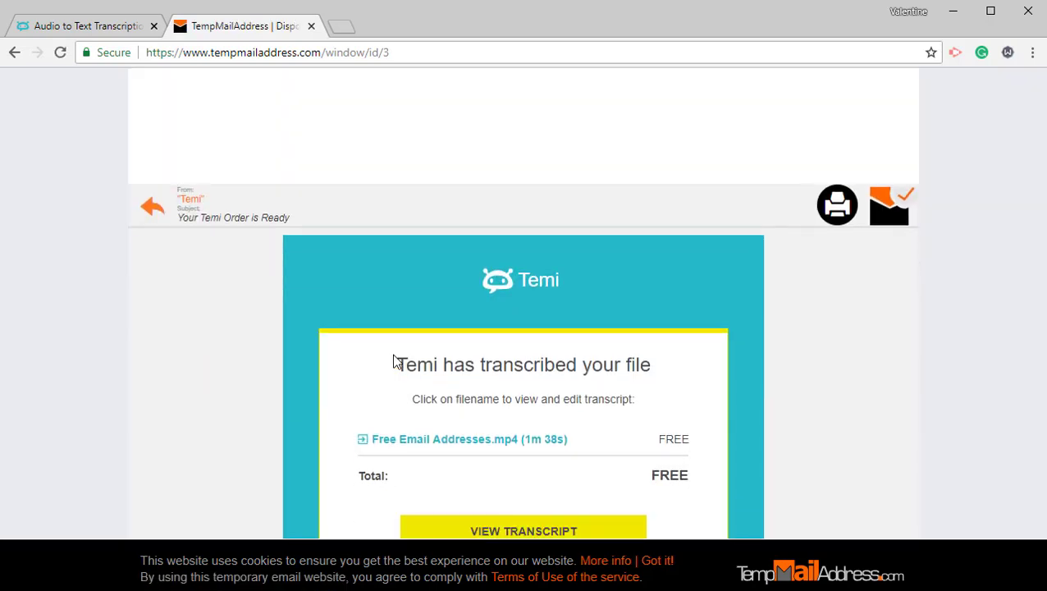
{"action": "mouse_move", "coordinate": [477, 449]}
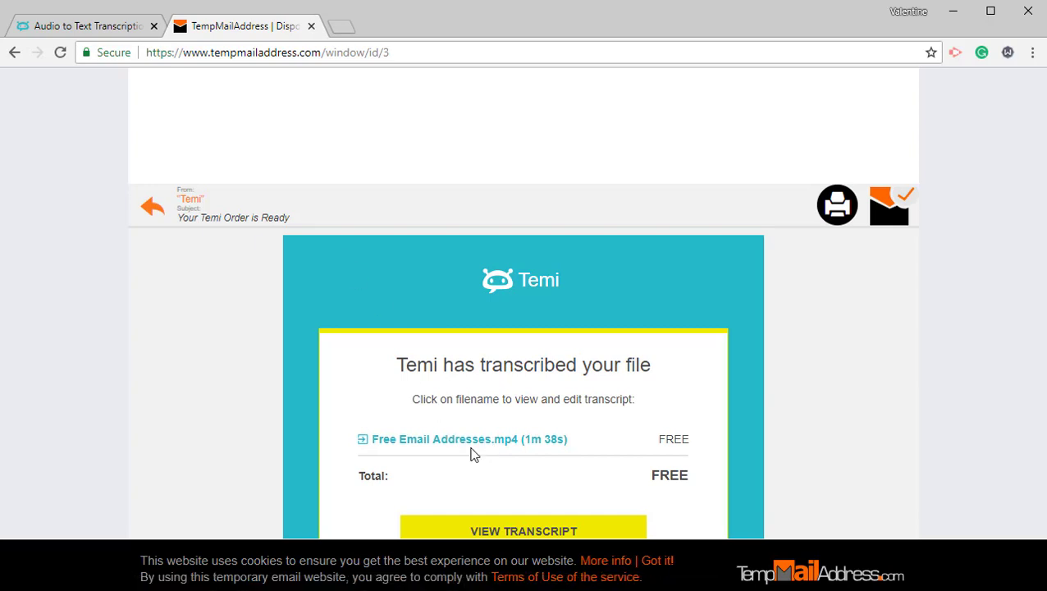
{"action": "right_click", "coordinate": [468, 439]}
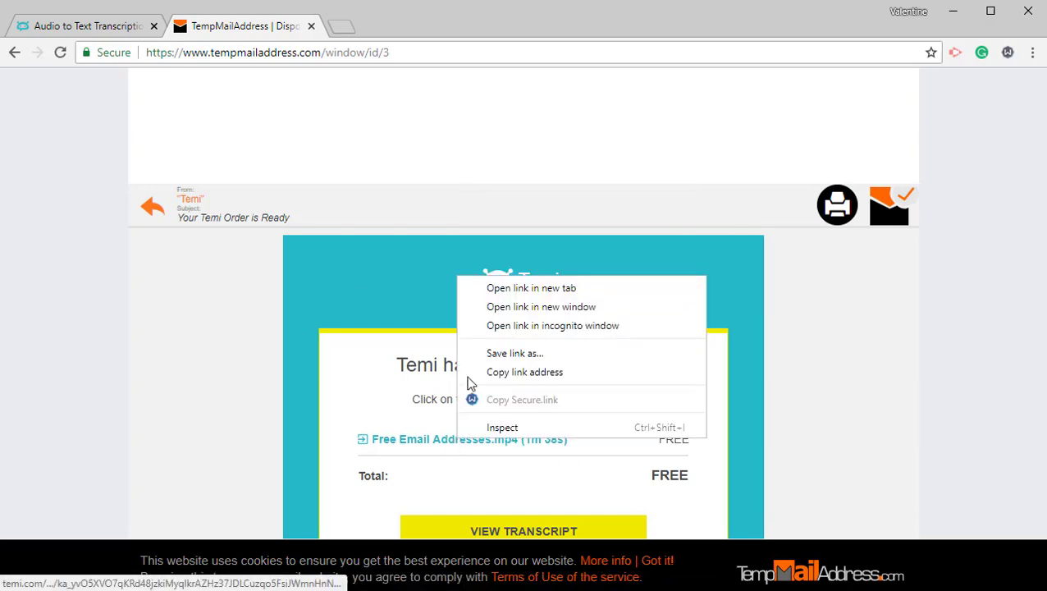
{"action": "left_click", "coordinate": [531, 287]}
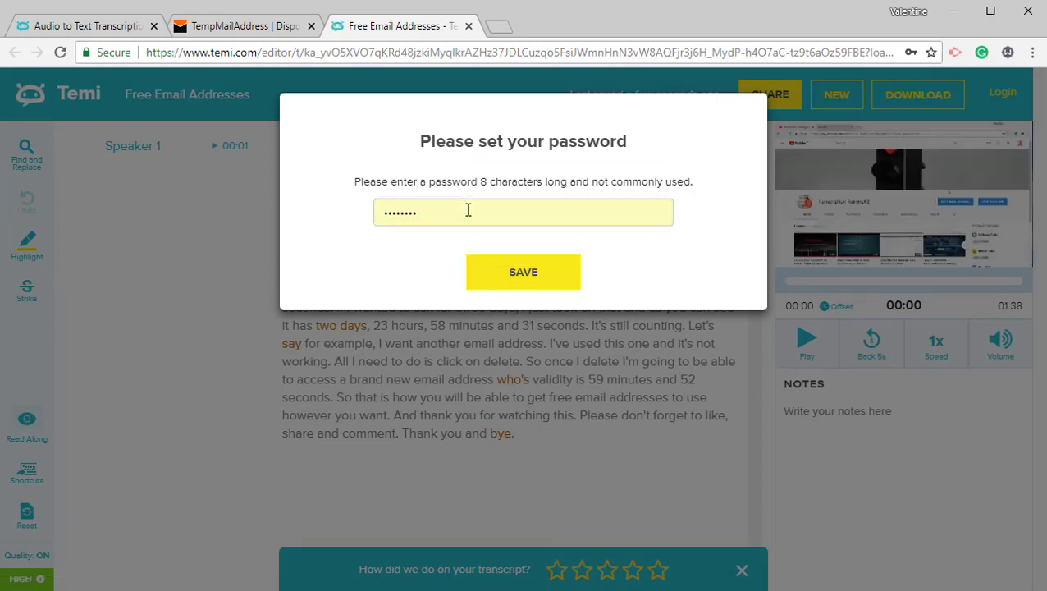
{"action": "mouse_move", "coordinate": [523, 272]}
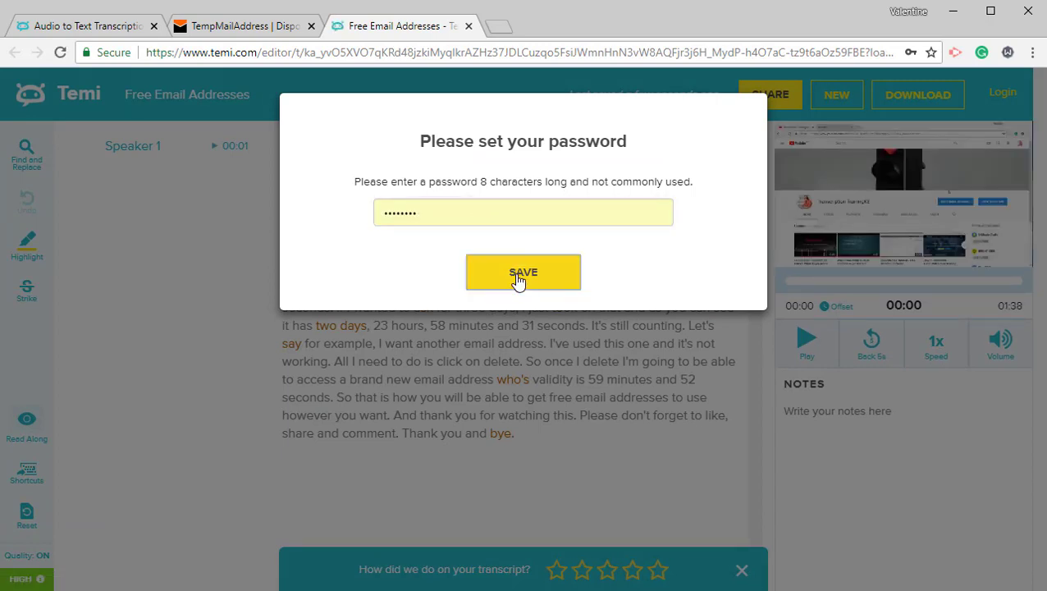
Step: Save an 8-character account password in the Temi password dialog
{"action": "left_click", "coordinate": [523, 271]}
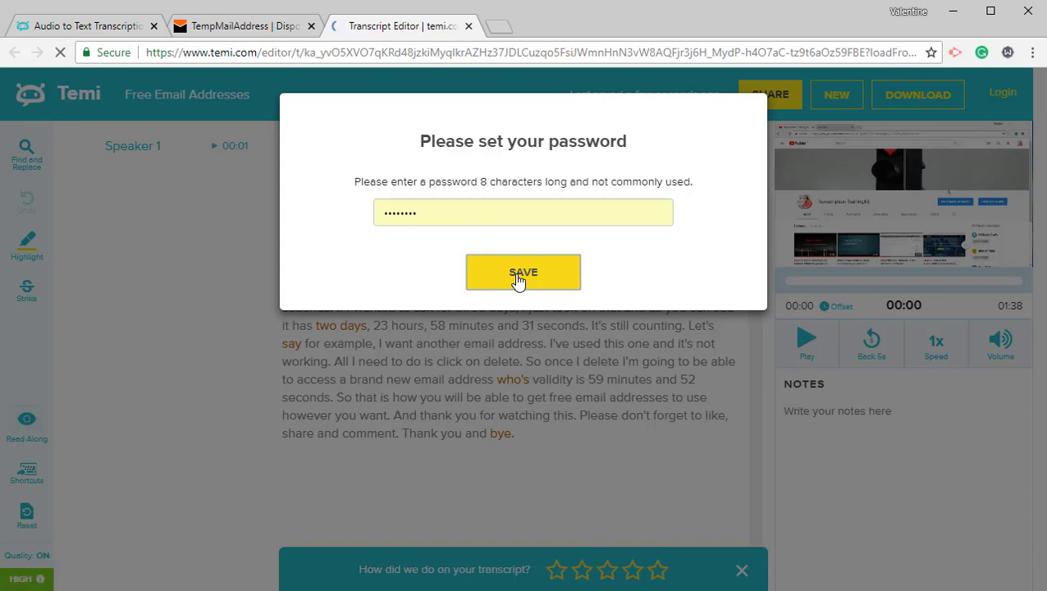
{"action": "left_click", "coordinate": [523, 271]}
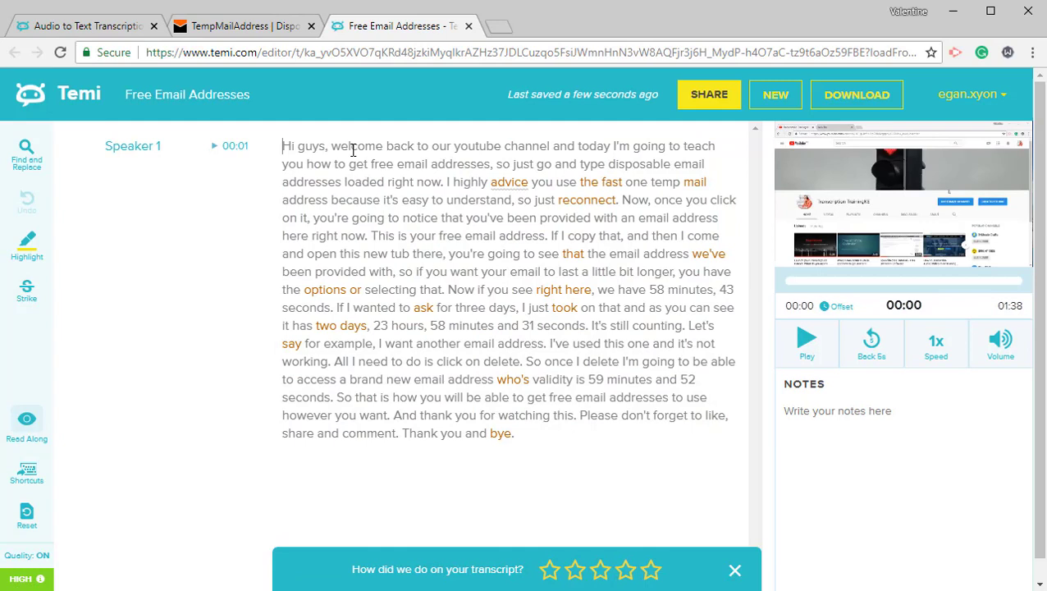
{"action": "mouse_move", "coordinate": [529, 226]}
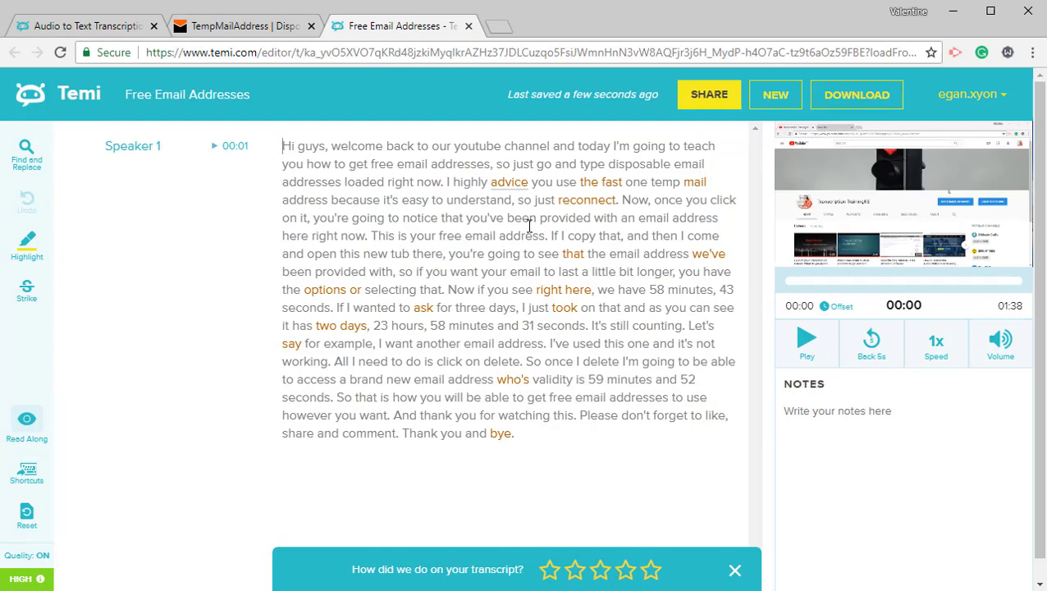
{"action": "mouse_move", "coordinate": [487, 262]}
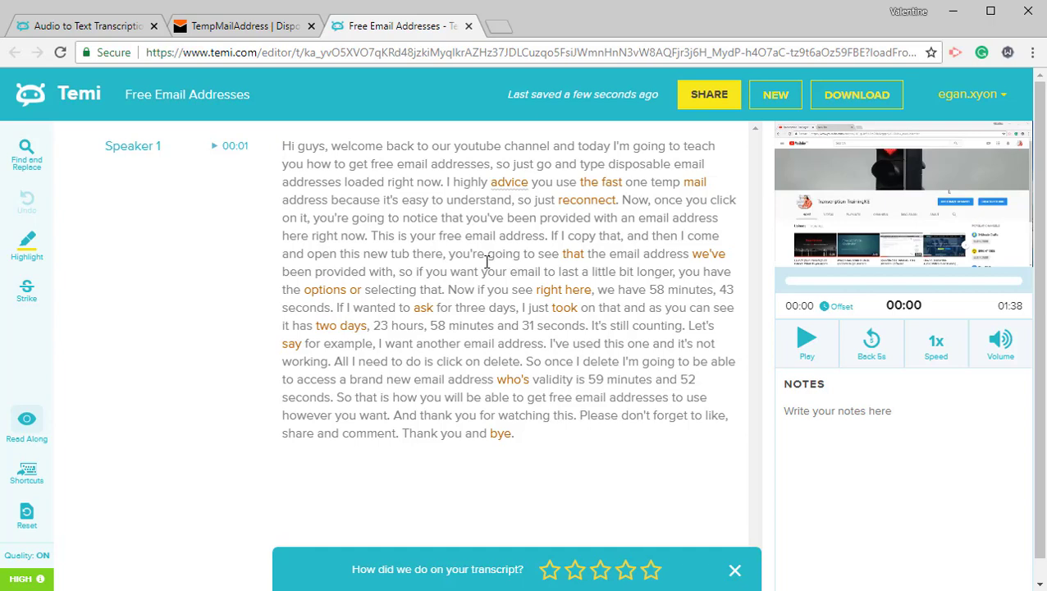
{"action": "mouse_move", "coordinate": [773, 347]}
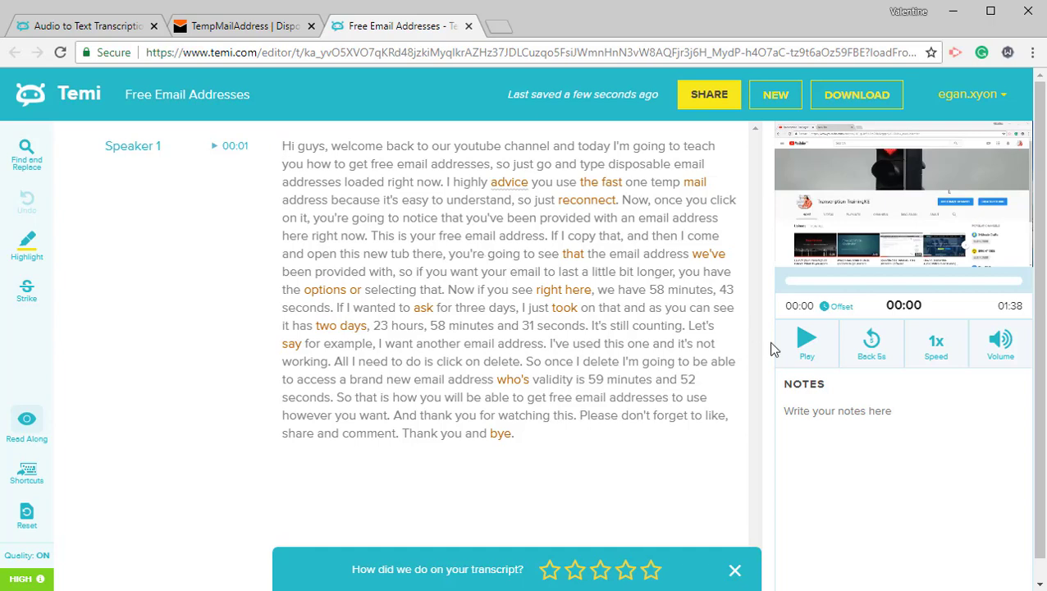
Step: Play the Free Email Addresses audio from the editor's player panel
{"action": "left_click", "coordinate": [807, 340]}
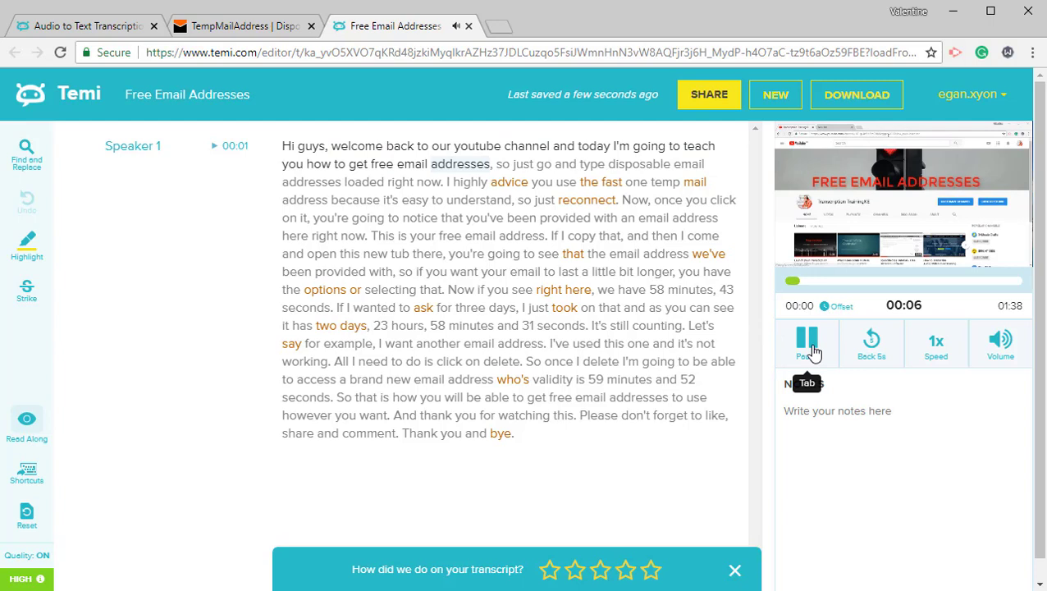
Step: While listening, fix the break at 'addresses. So' and change 'loaded' to 'load it, right. Now,'
{"action": "left_click", "coordinate": [805, 342]}
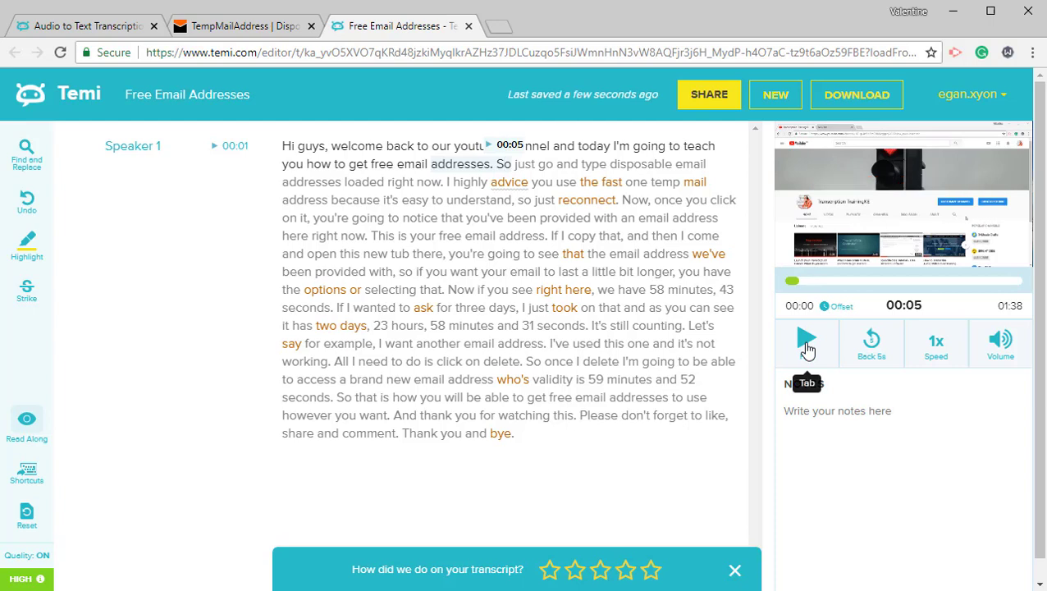
{"action": "left_click", "coordinate": [807, 338]}
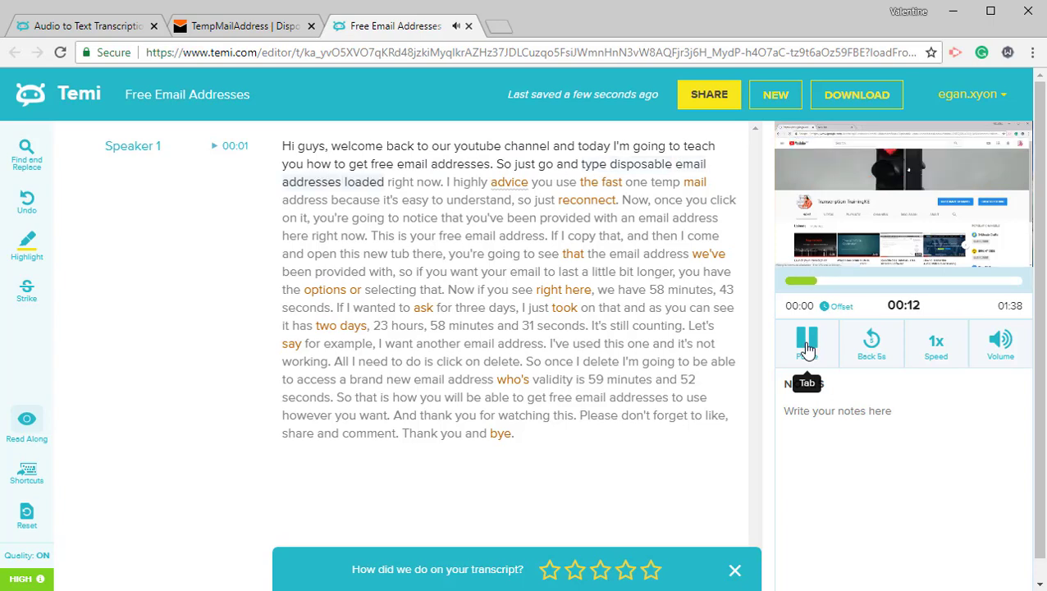
{"action": "left_click", "coordinate": [807, 339]}
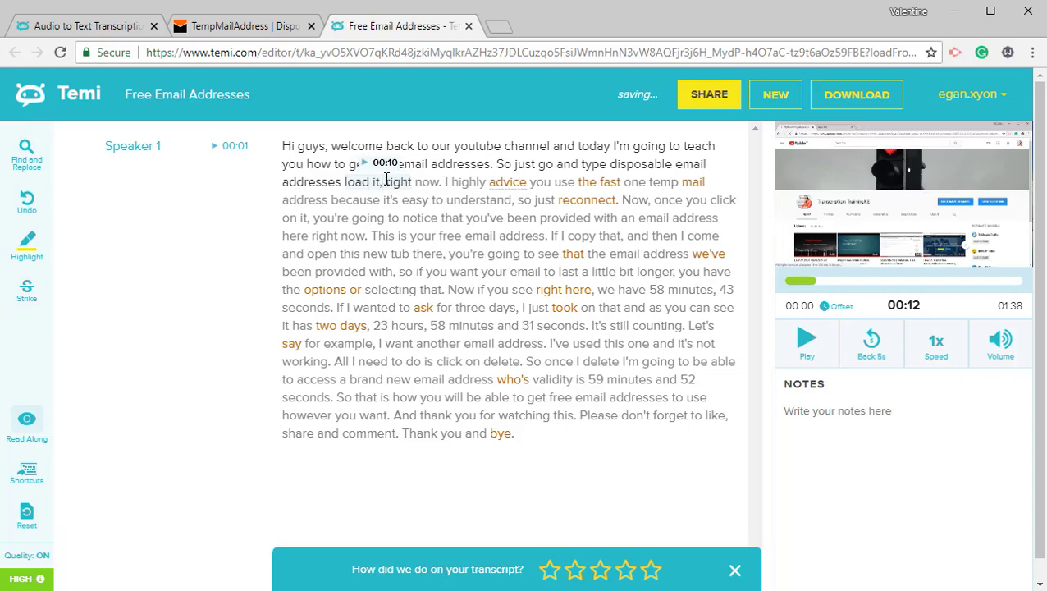
{"action": "left_click", "coordinate": [805, 340]}
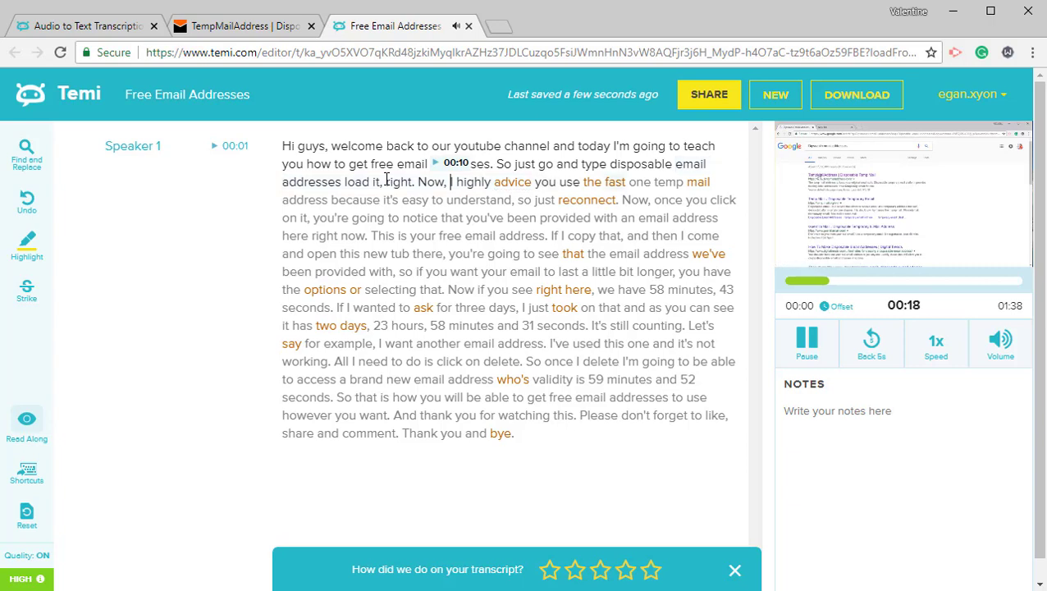
Step: Correct 'the fast' to 'the first' and 'reconnect' to 'click on it' during playback
{"action": "left_click", "coordinate": [806, 340]}
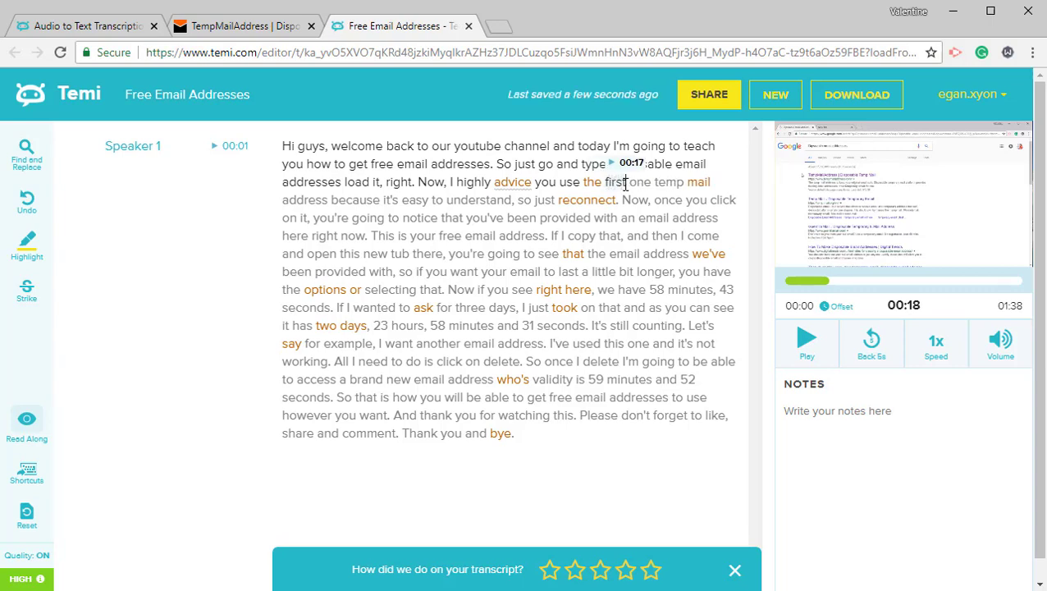
{"action": "left_click", "coordinate": [806, 337]}
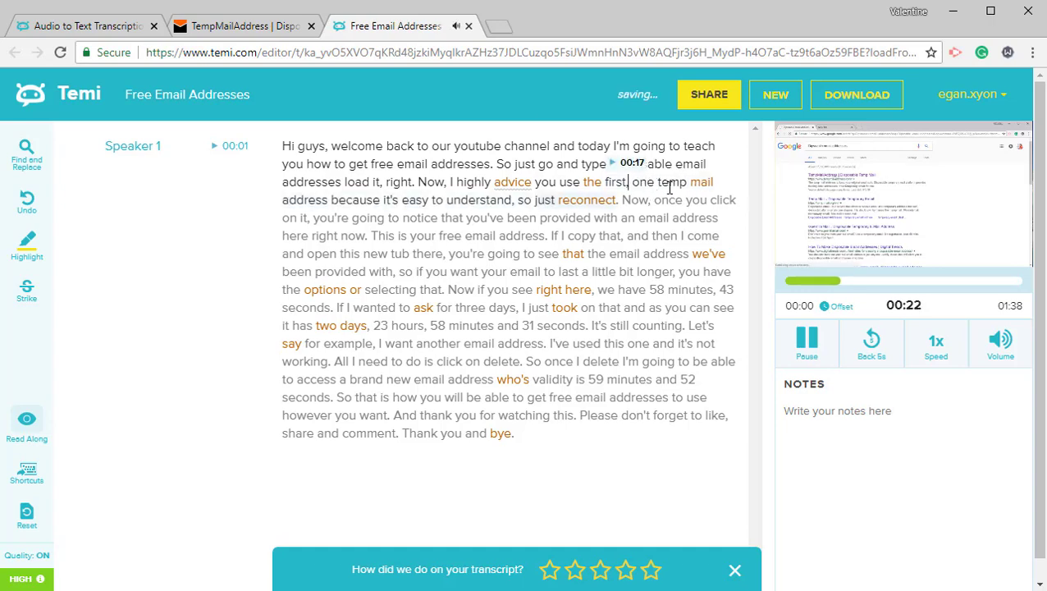
{"action": "left_click", "coordinate": [806, 338]}
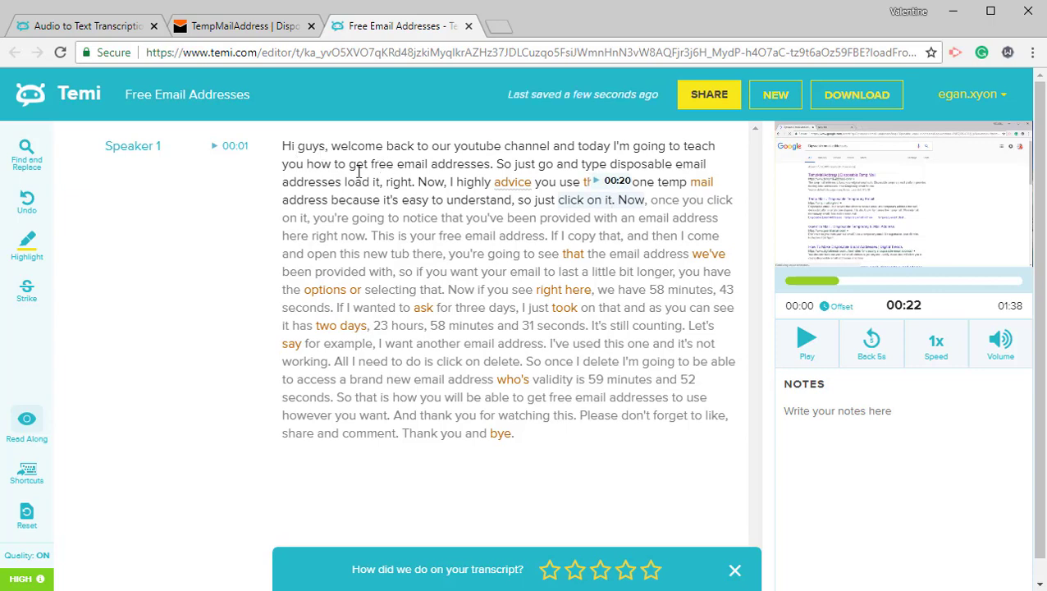
{"action": "mouse_move", "coordinate": [648, 271]}
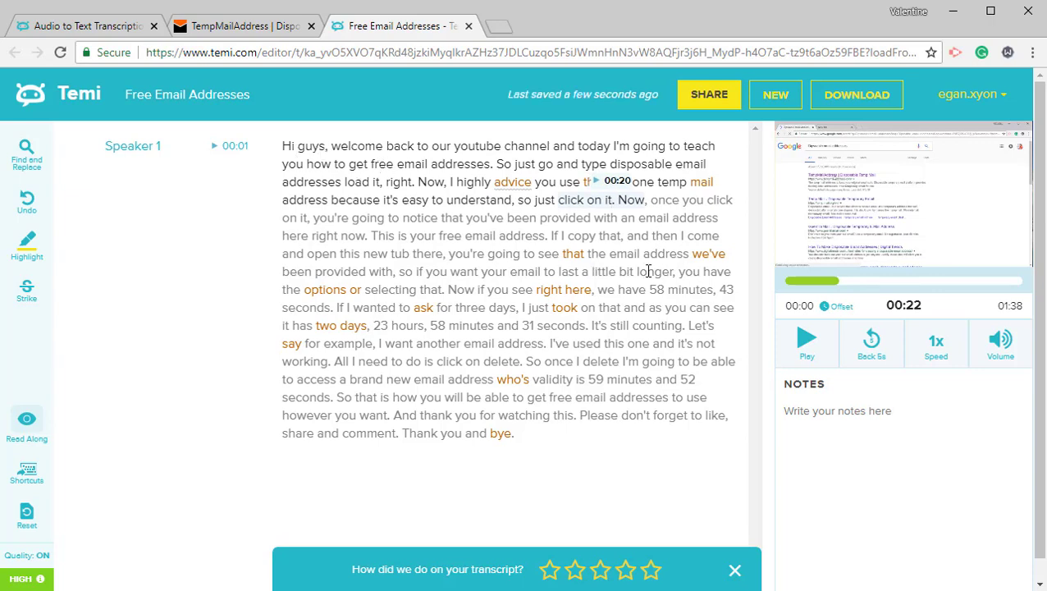
{"action": "mouse_move", "coordinate": [675, 270]}
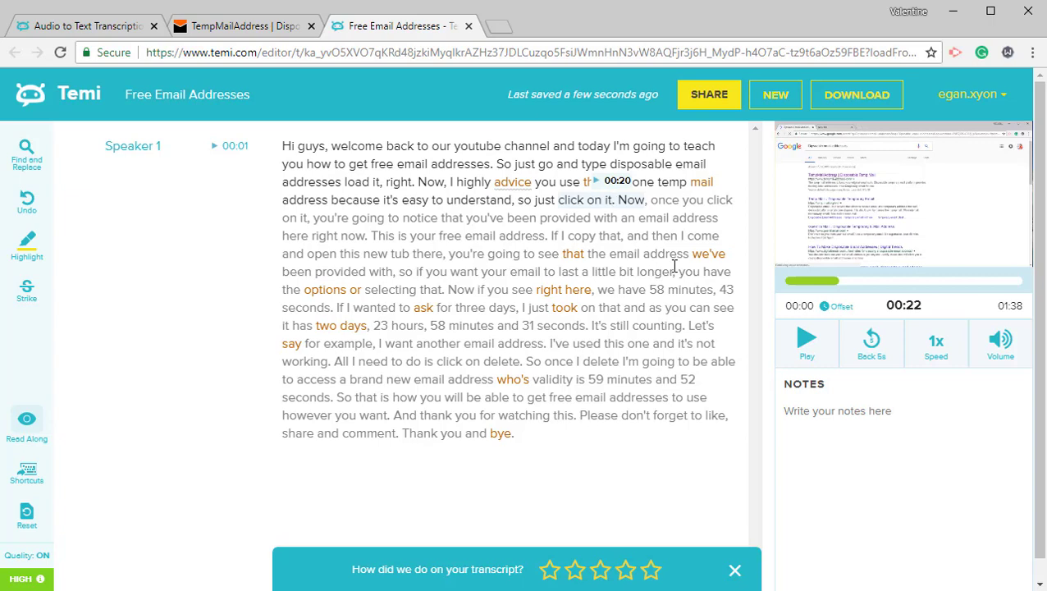